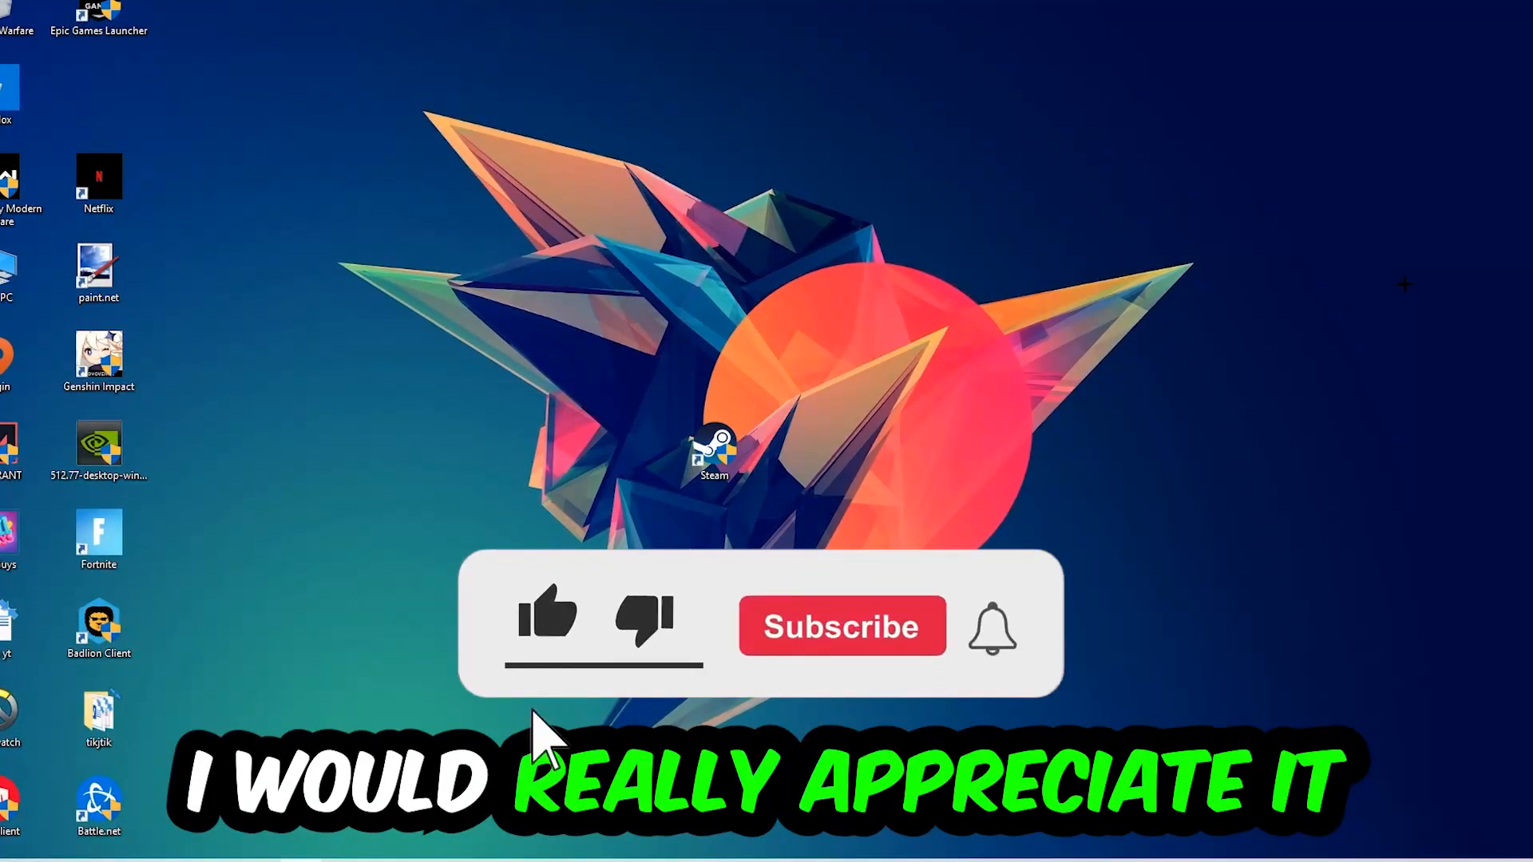
Step: Launch Task Manager from the taskbar context menu
left_click(546, 621)
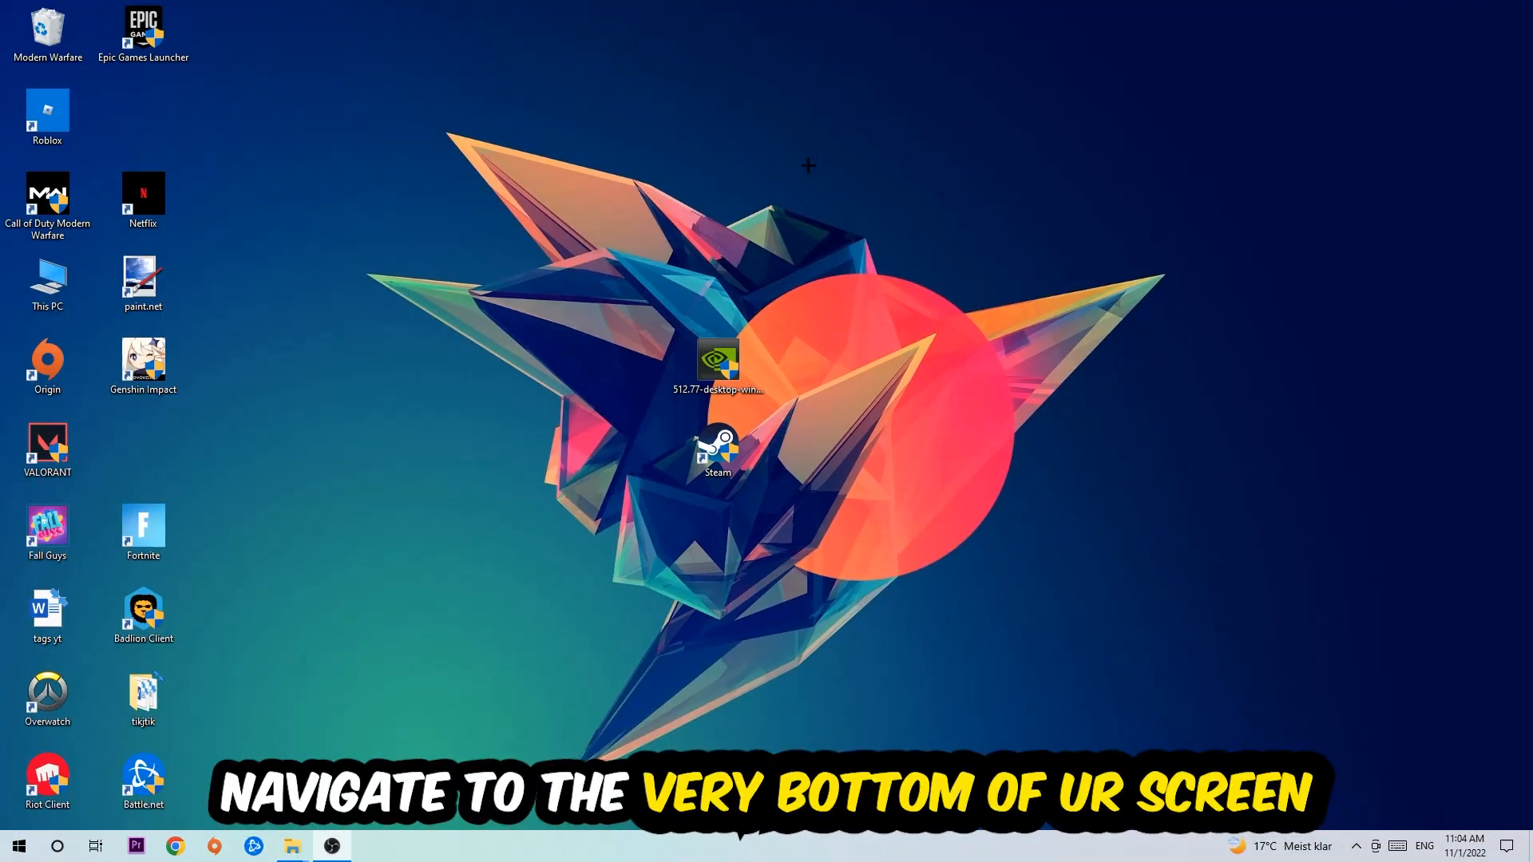
mouse_move(717, 323)
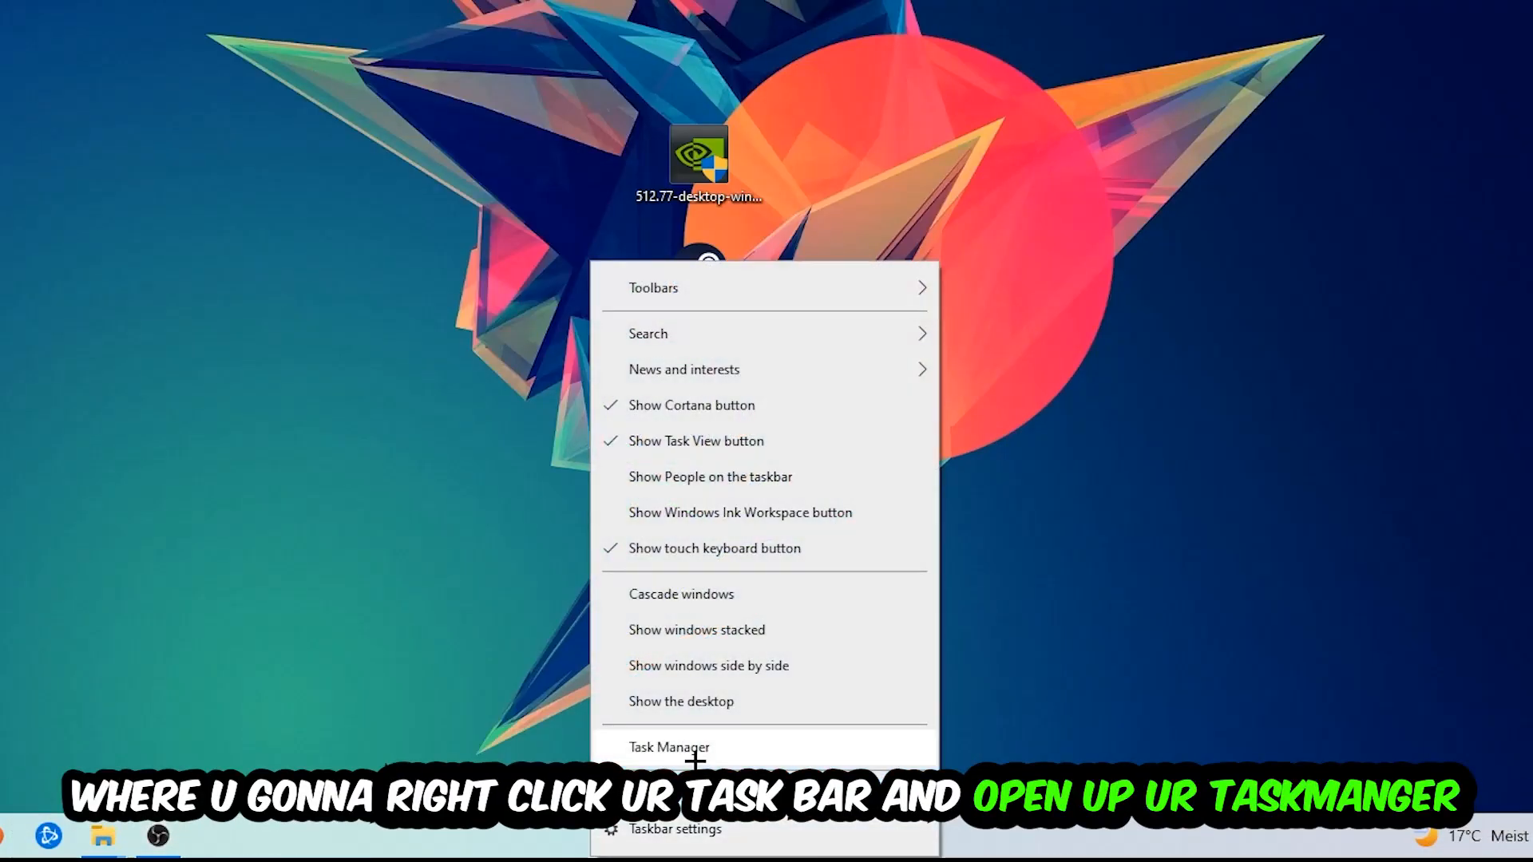
left_click(669, 747)
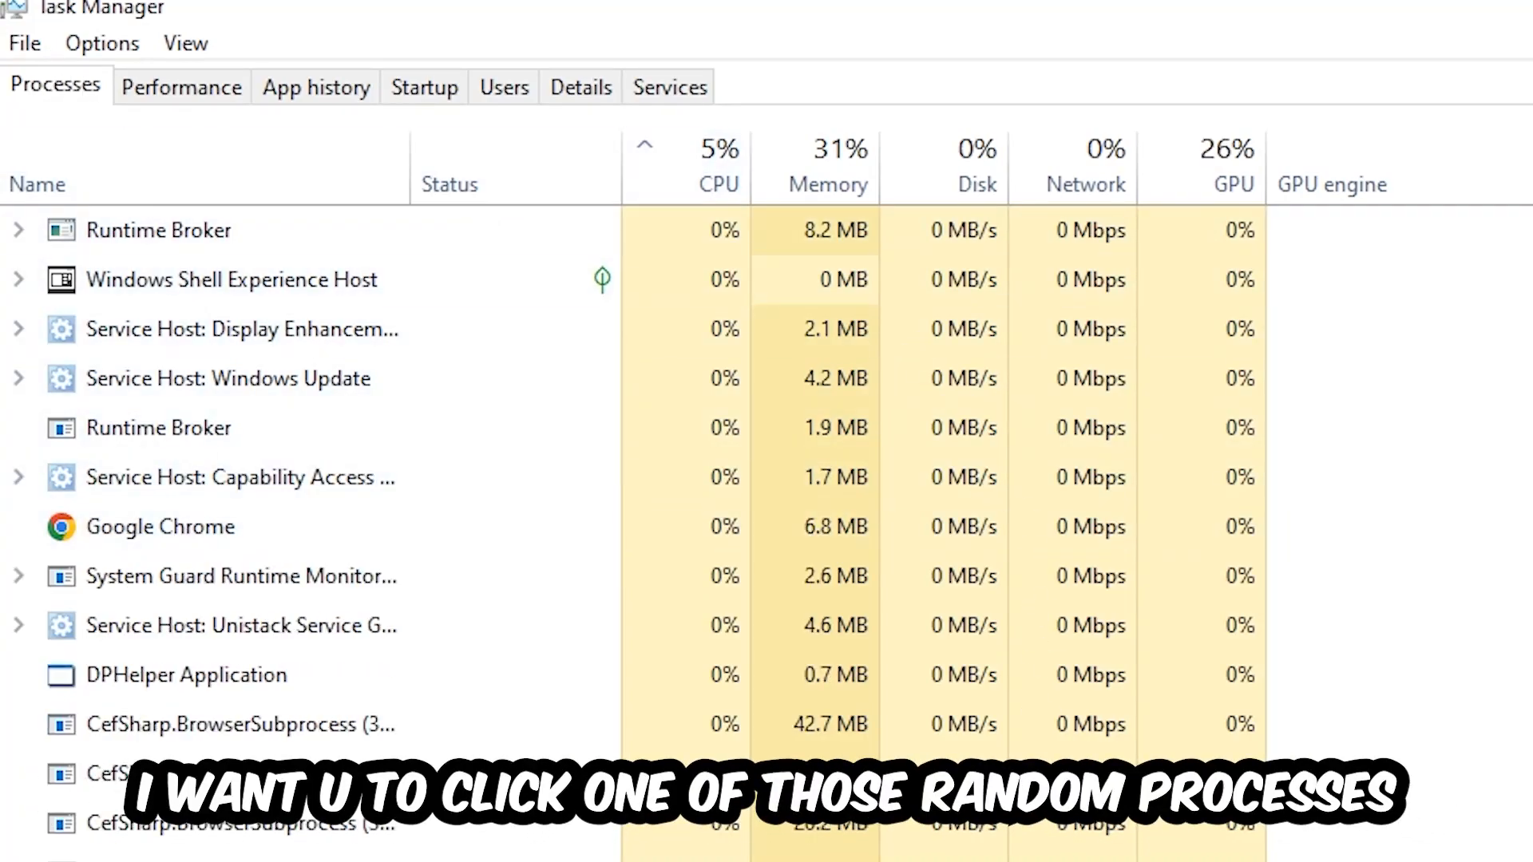
Step: Scroll through running processes and inspect the Console Window Host process actions
left_click(186, 674)
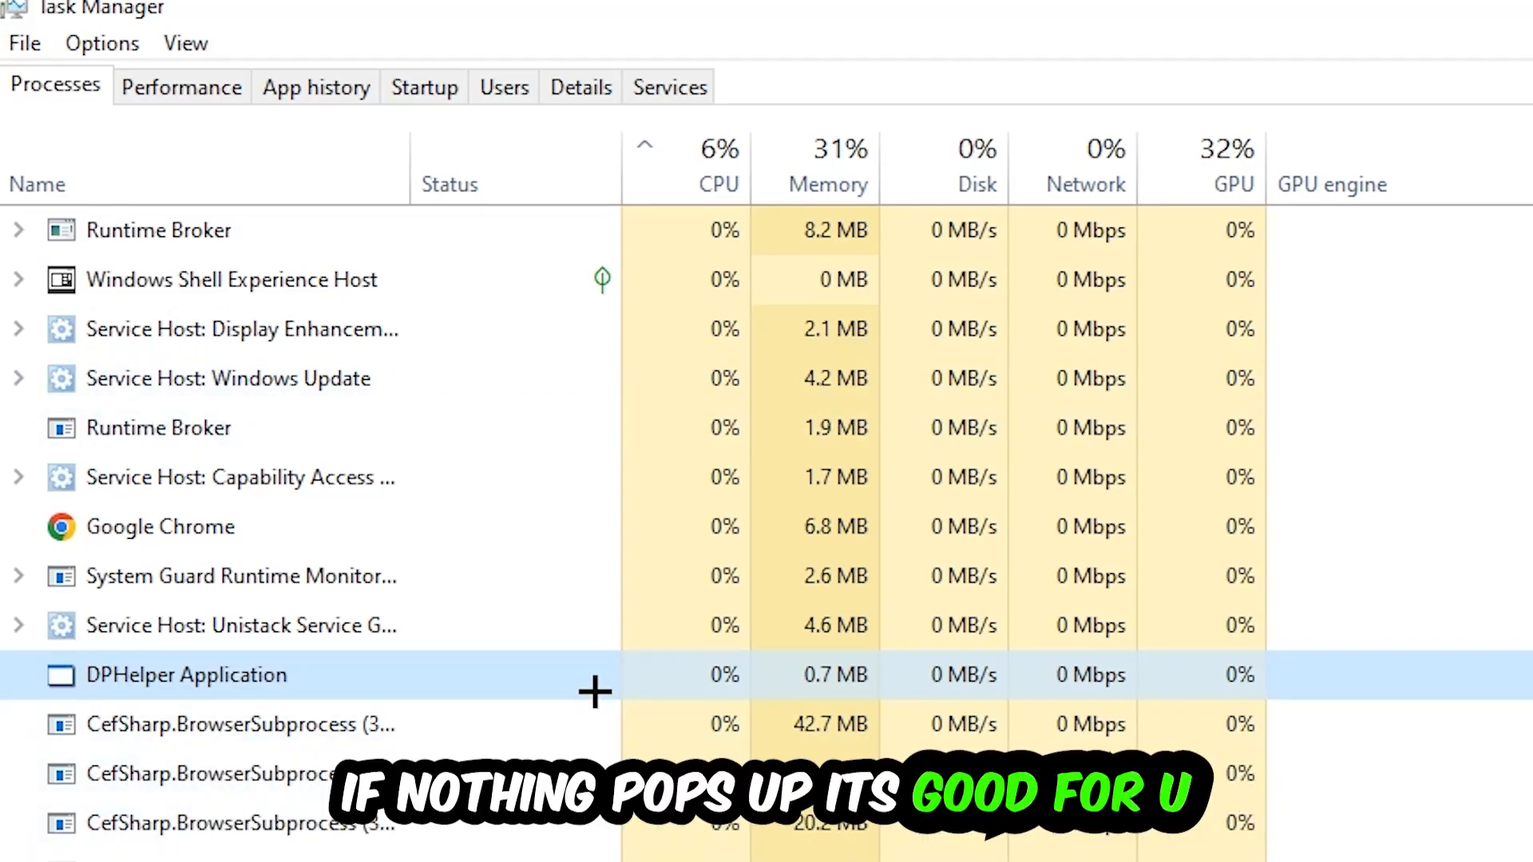
scroll("down", 3)
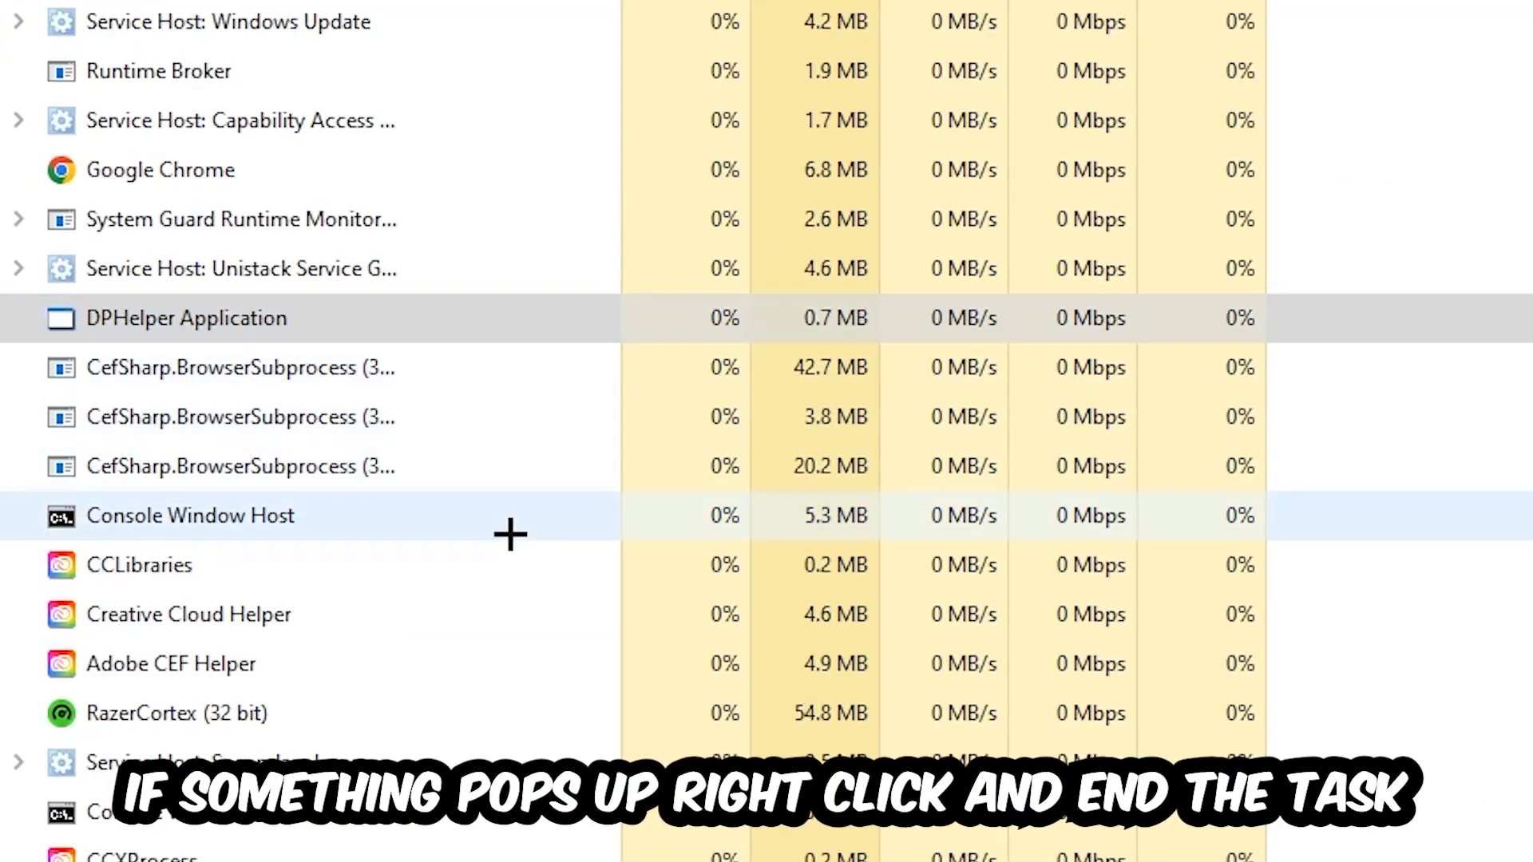
right_click(190, 515)
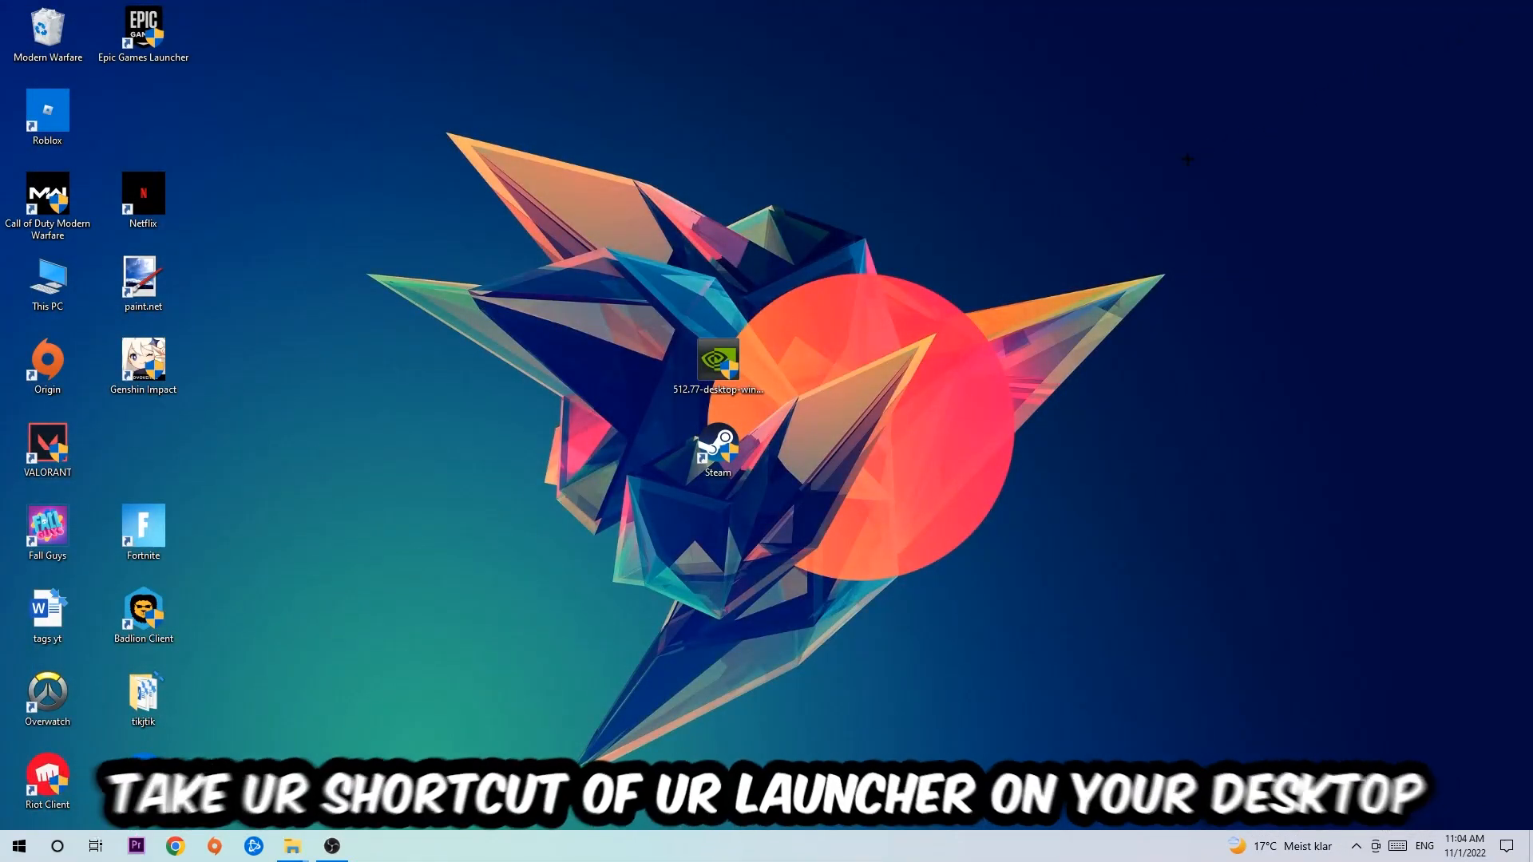
Step: Select the Steam desktop shortcut and bring up its Properties window
left_click(717, 449)
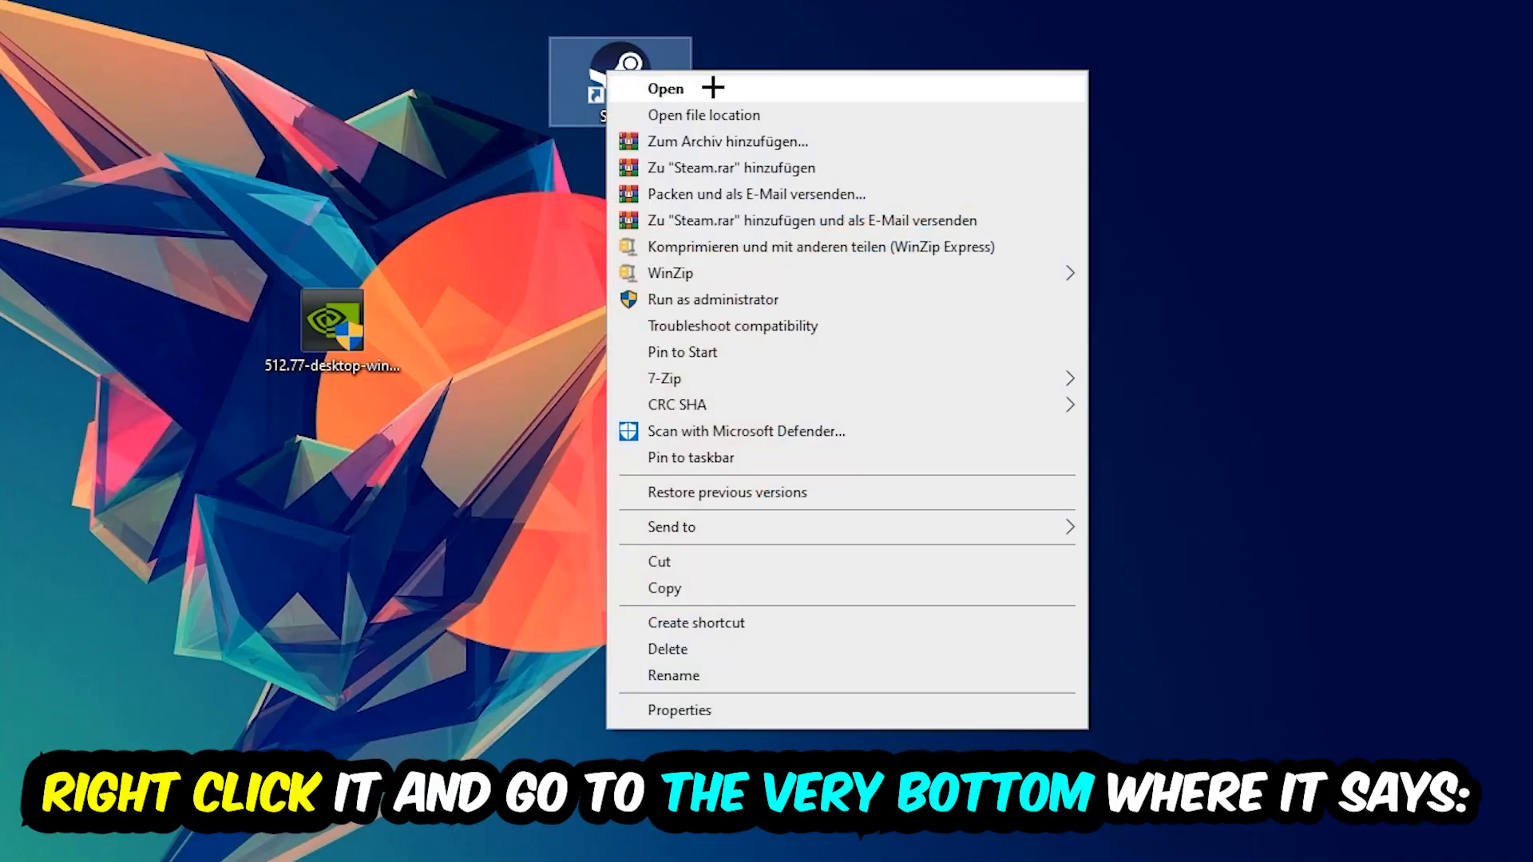
mouse_move(736, 723)
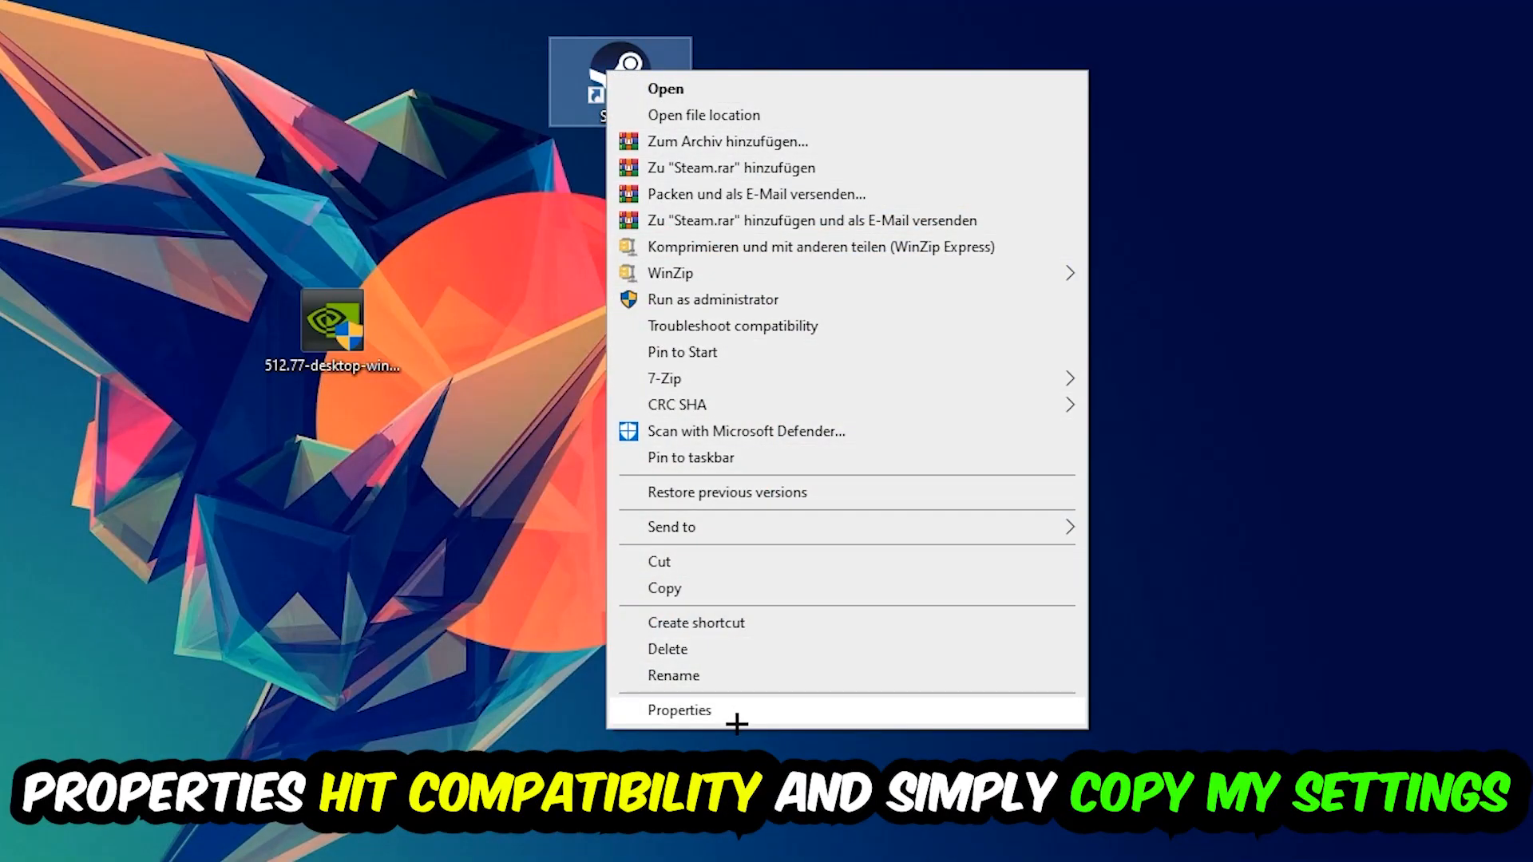
left_click(678, 710)
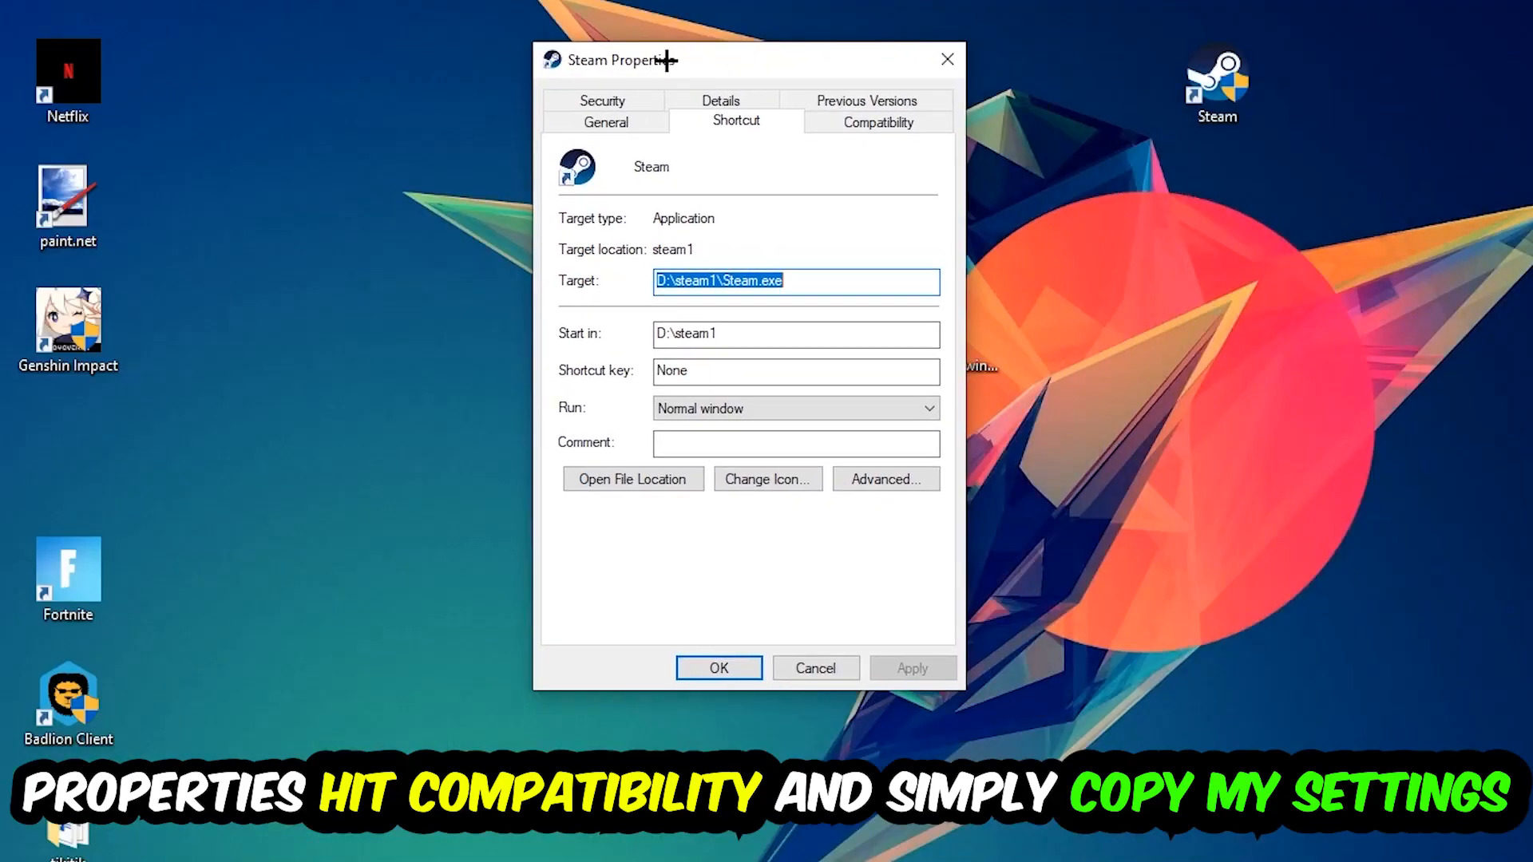
Step: Confirm Windows 8 compatibility and run-as-administrator for Steam, then check its shield icon
left_click(877, 120)
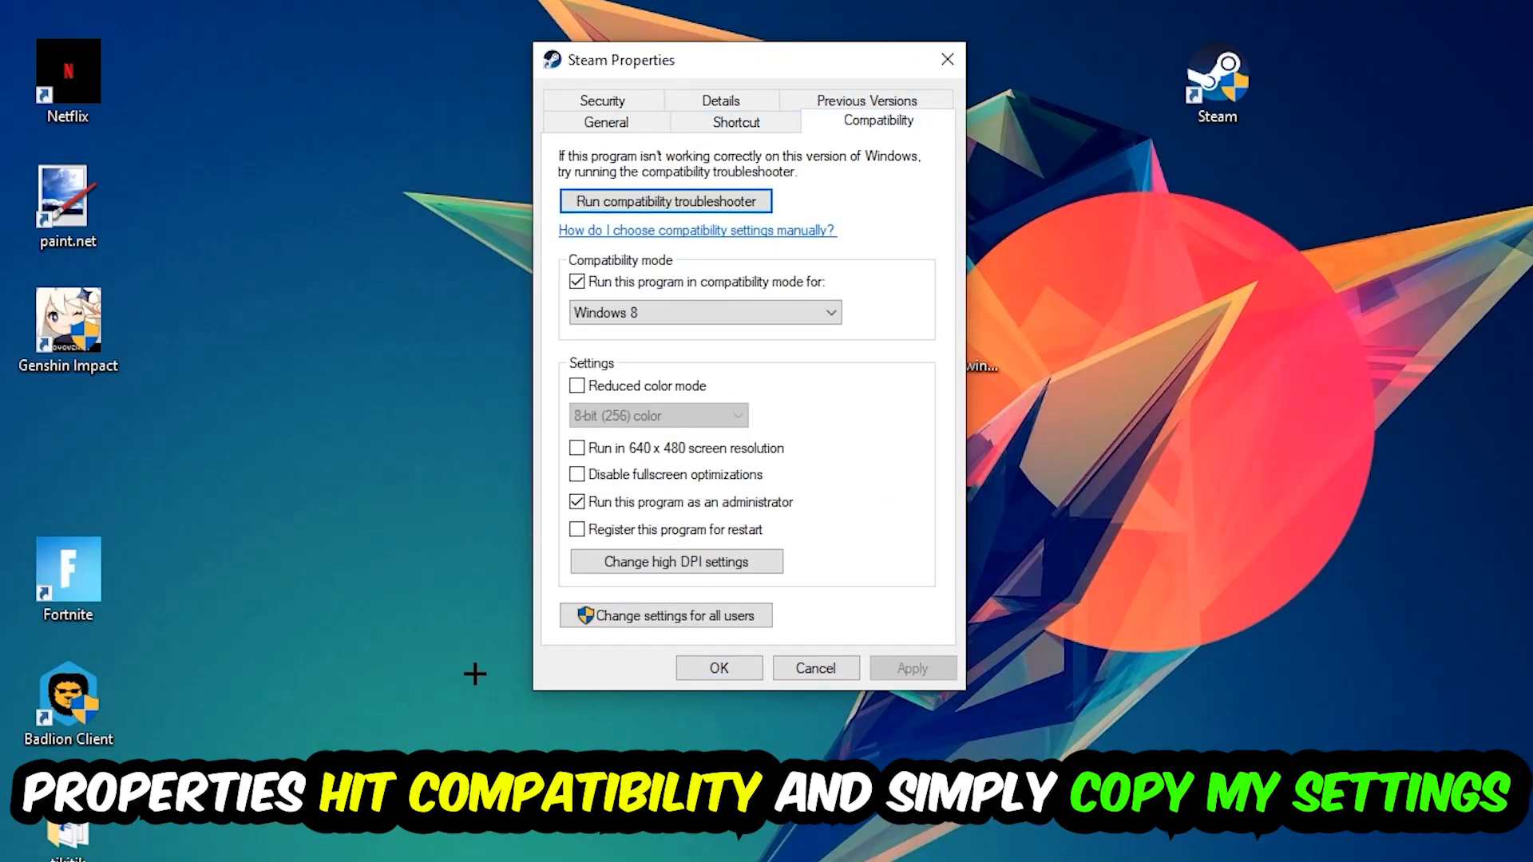
mouse_move(547, 296)
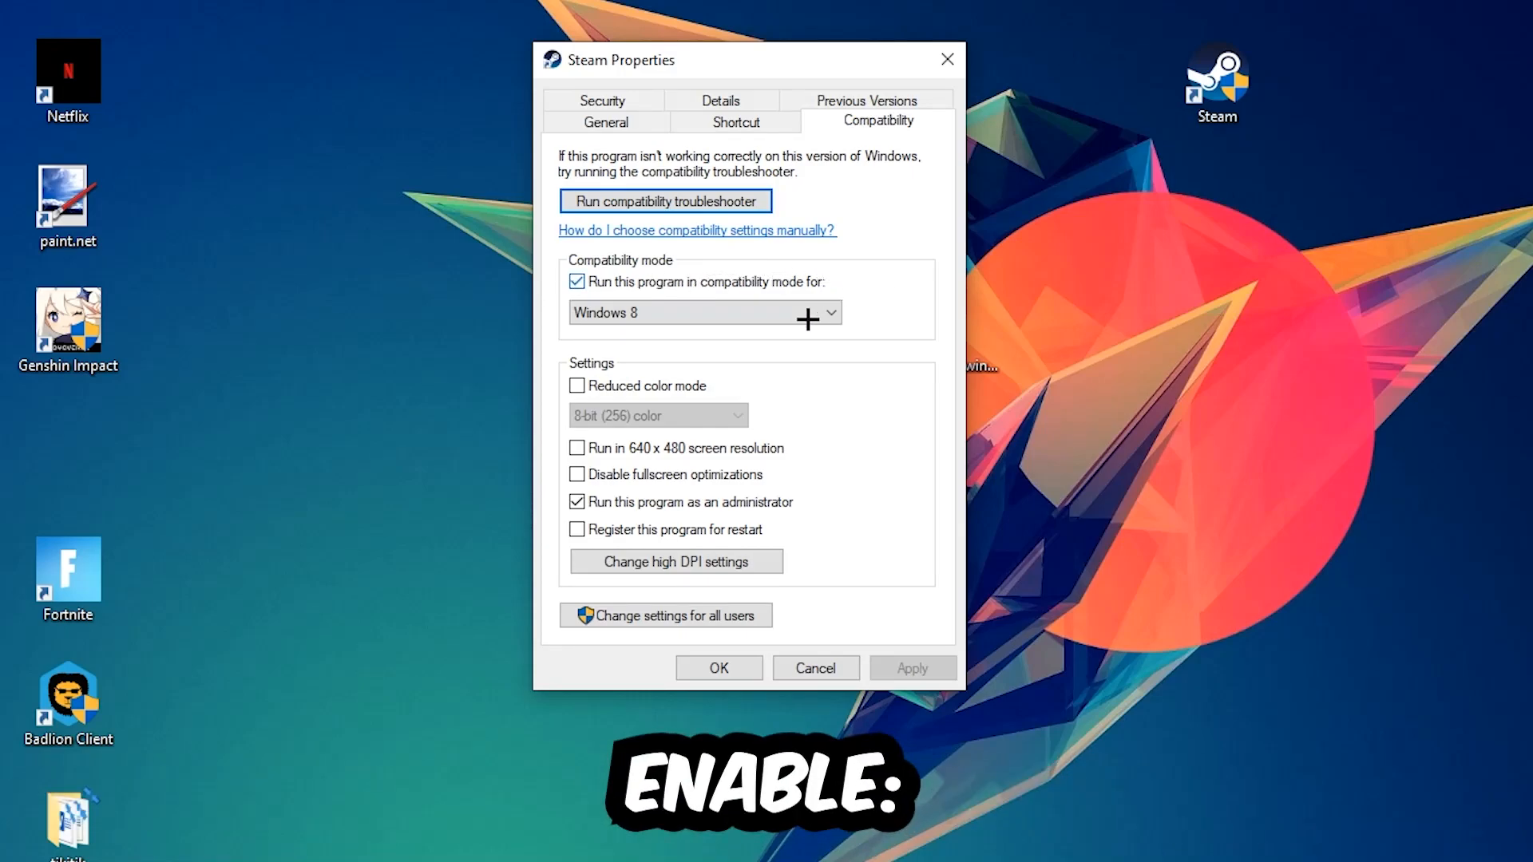
mouse_move(748, 474)
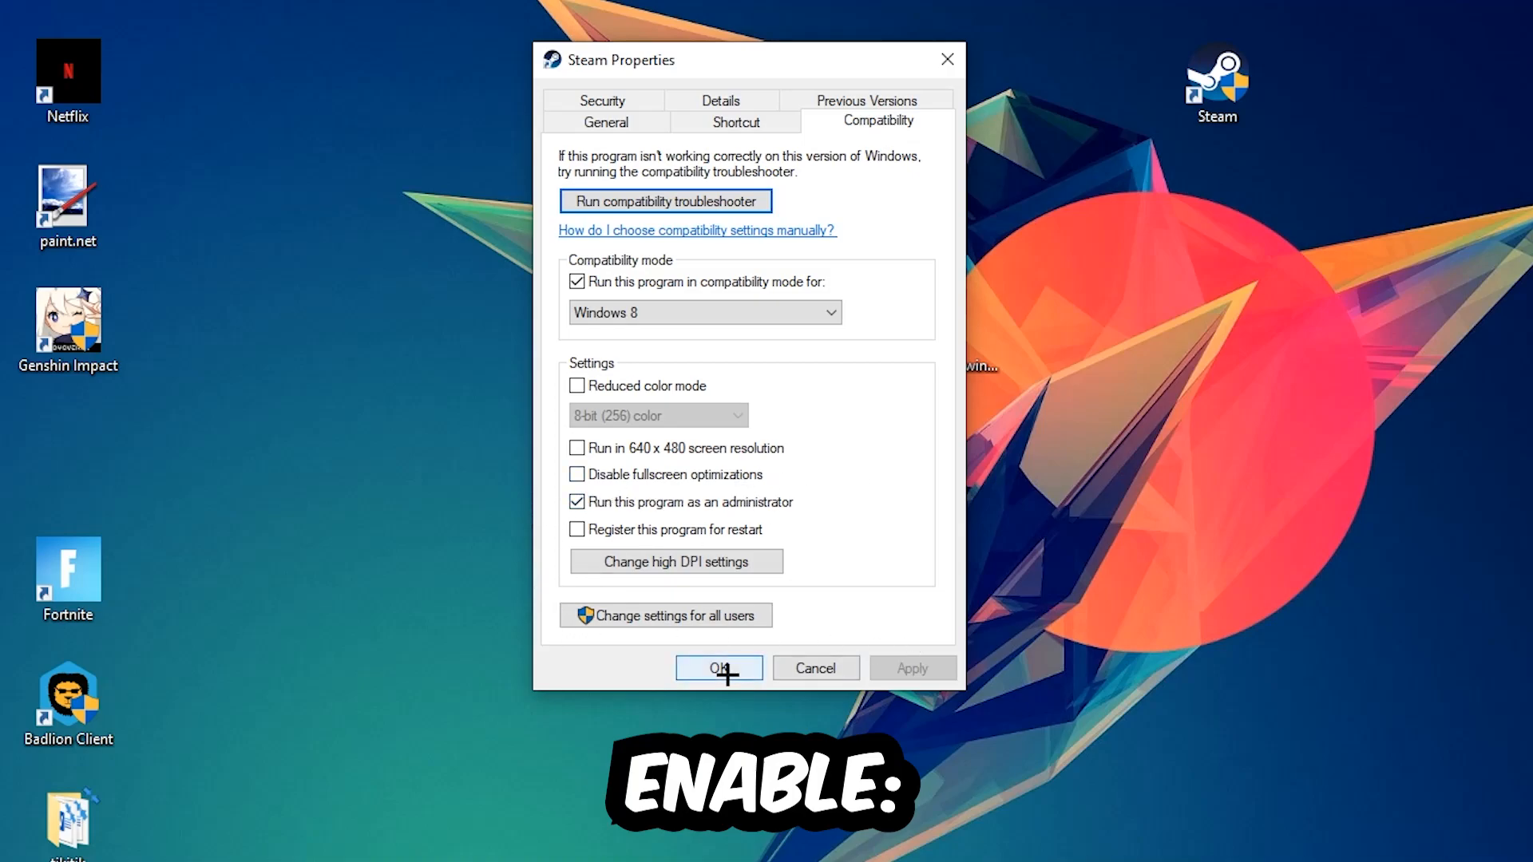
left_click(718, 667)
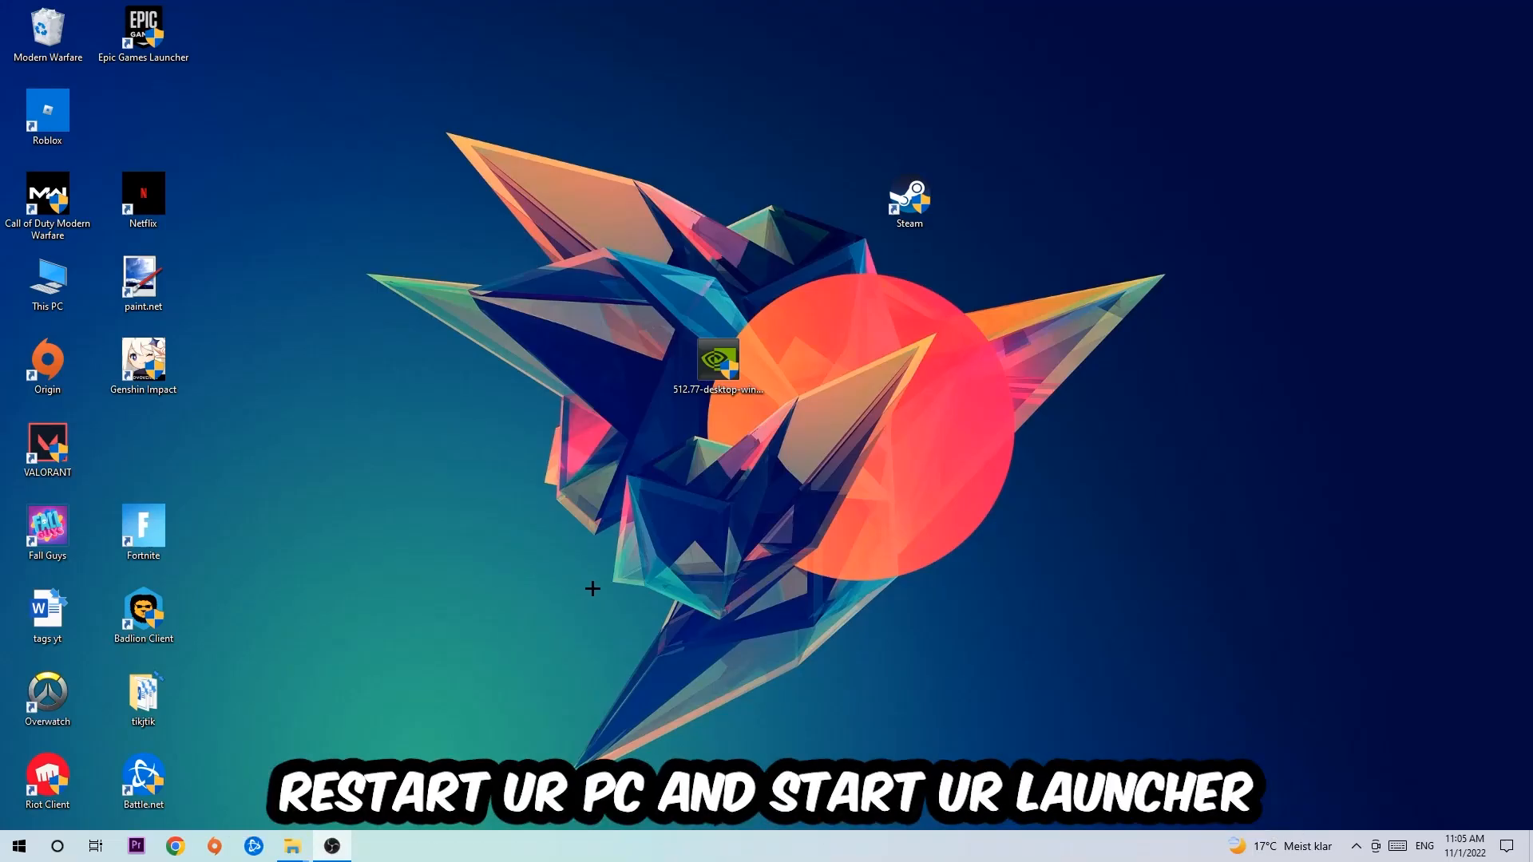
left_click(907, 200)
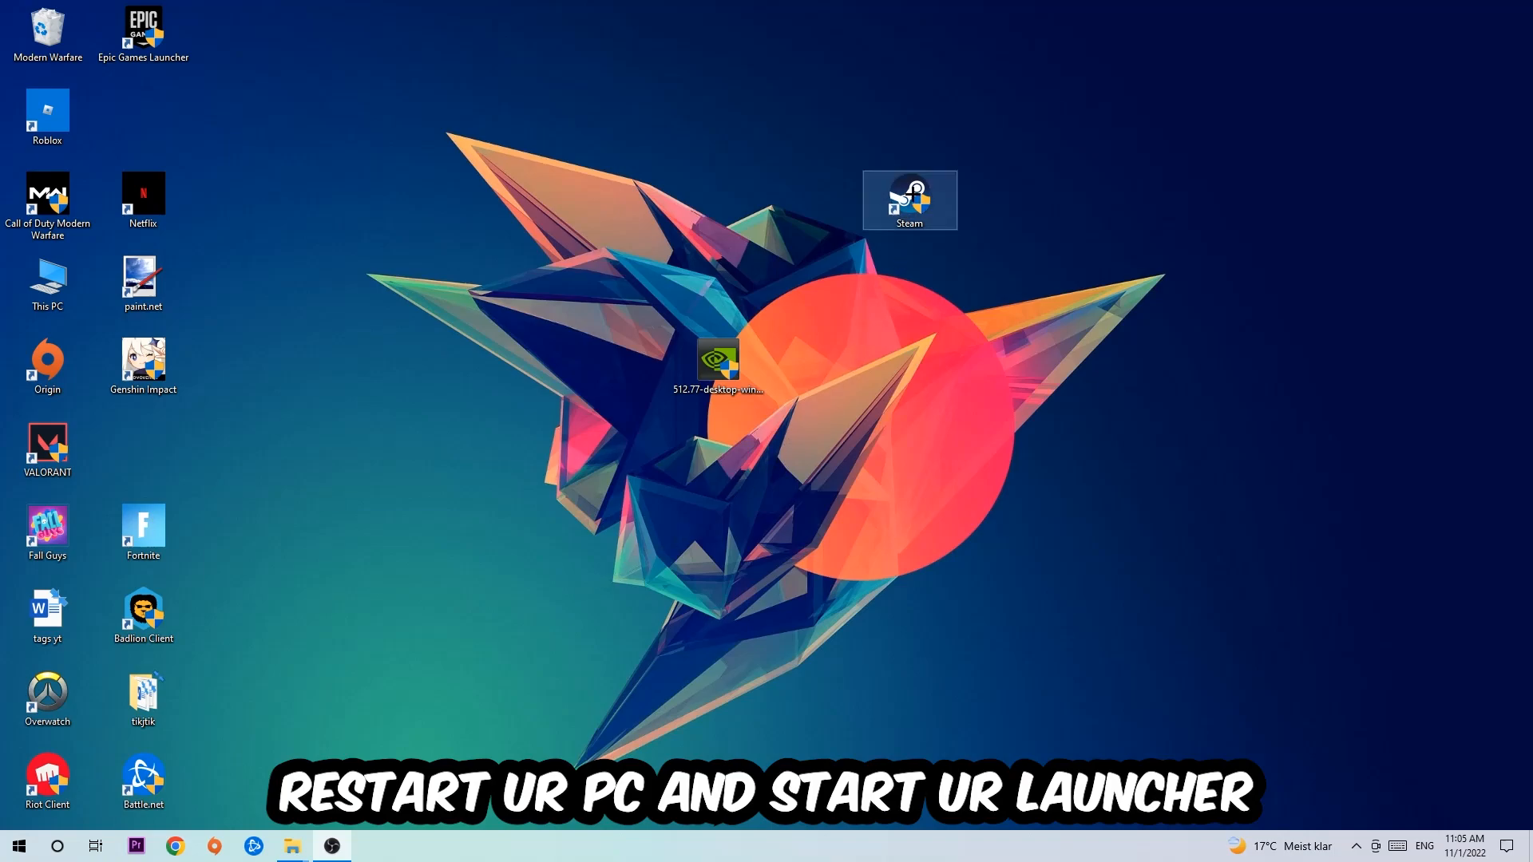